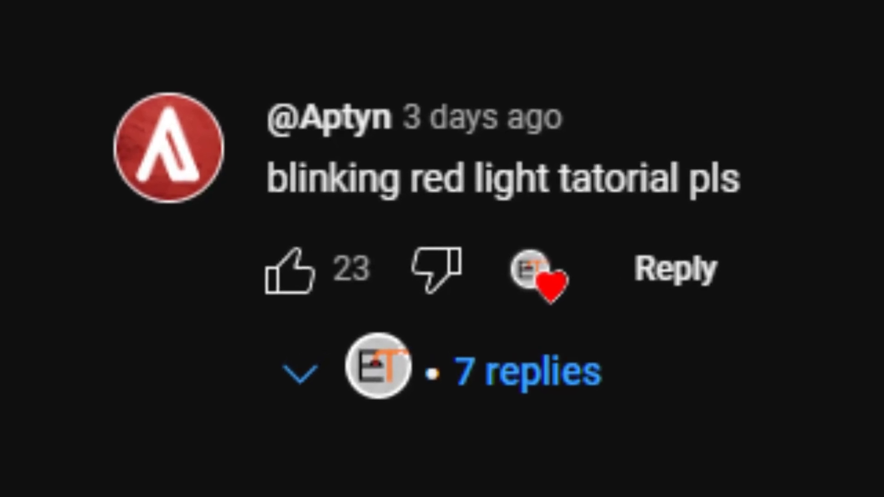
Step: Walk the avatar across the base to the circuit parts laid out on the ground
text(aptyn let)
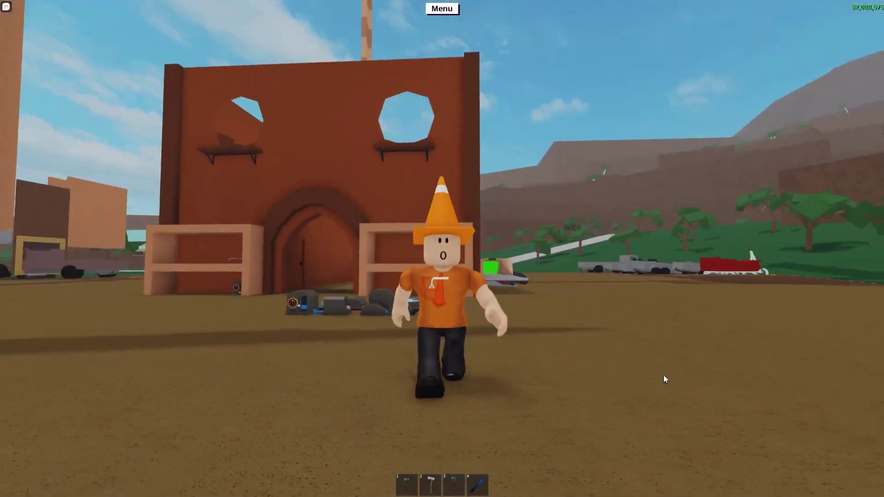
mouse_move(651, 372)
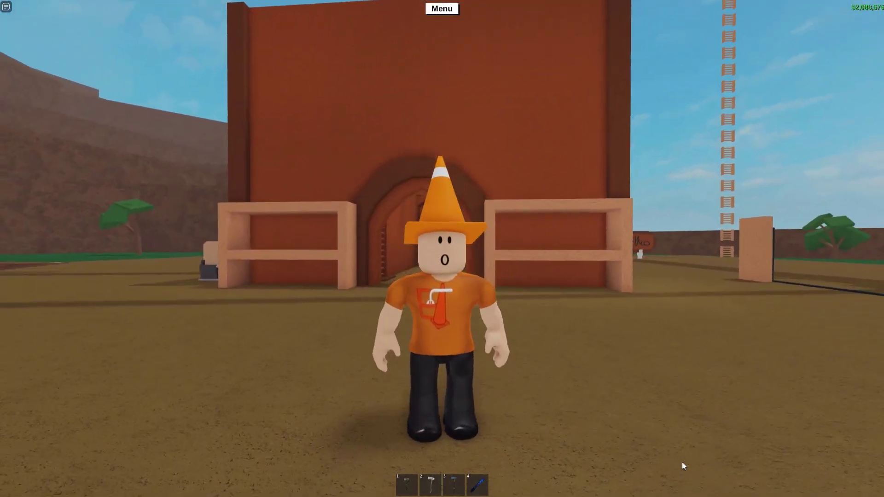
key(w)
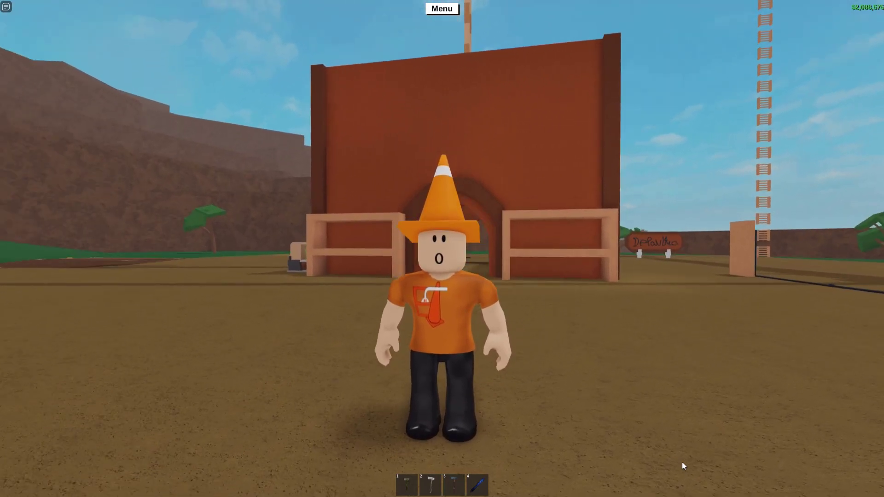
key(w)
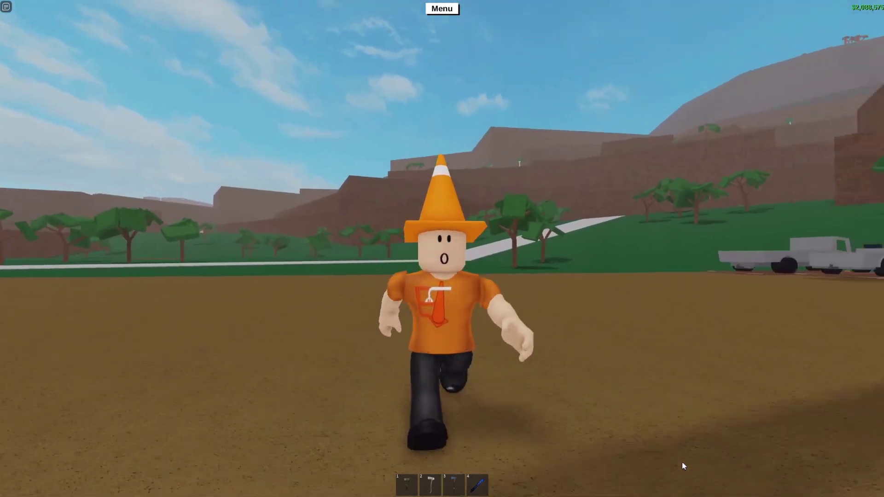
key(w)
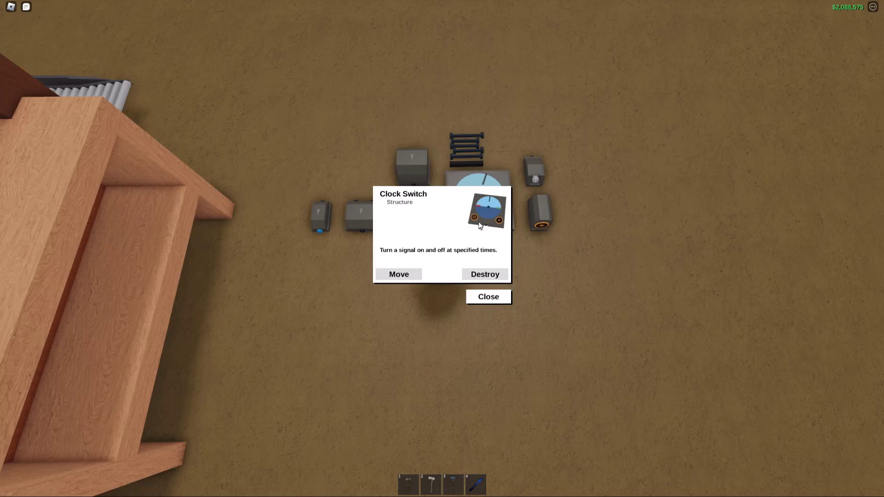
Step: Move the clock switch, then the laser and laser detector, into a row beside the avatar
click(397, 275)
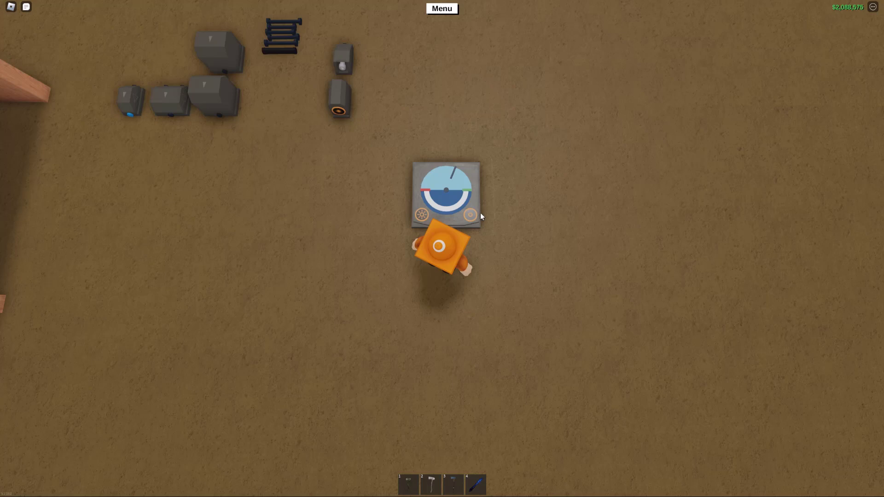
click(337, 101)
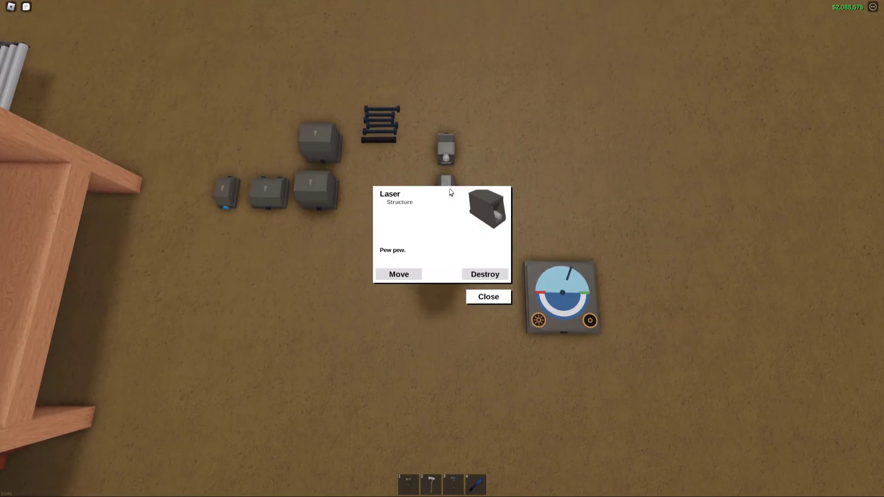
click(398, 274)
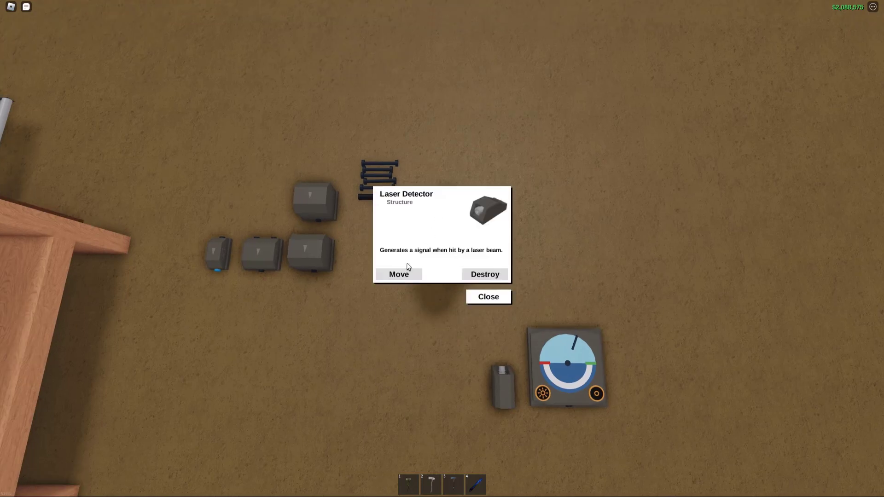
click(397, 274)
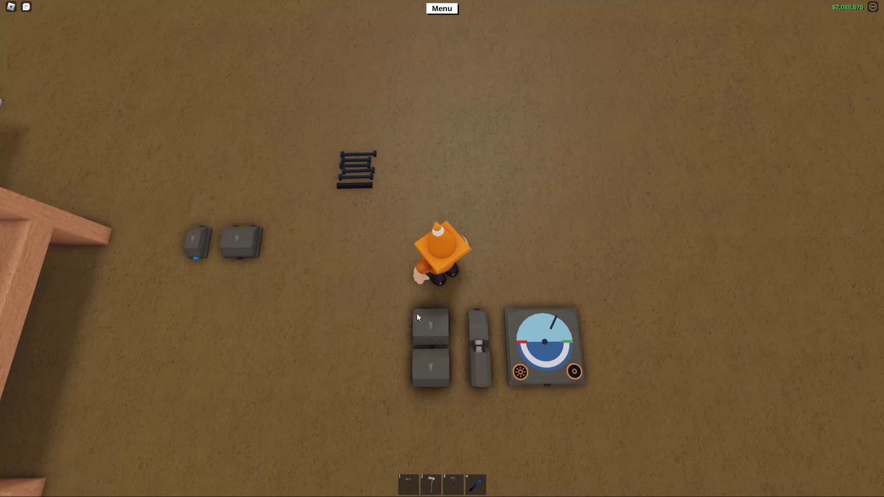
mouse_move(477, 356)
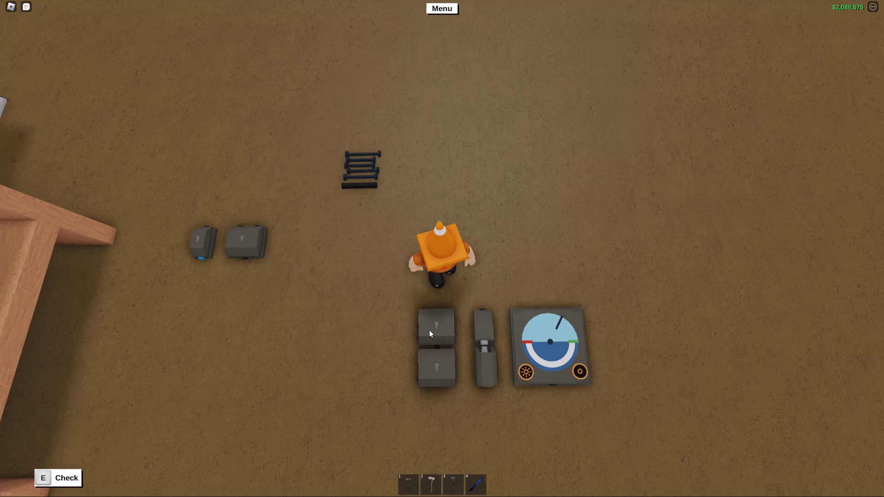
Step: Reposition the signal inverter above the detector and move the AND gate into the group
click(435, 325)
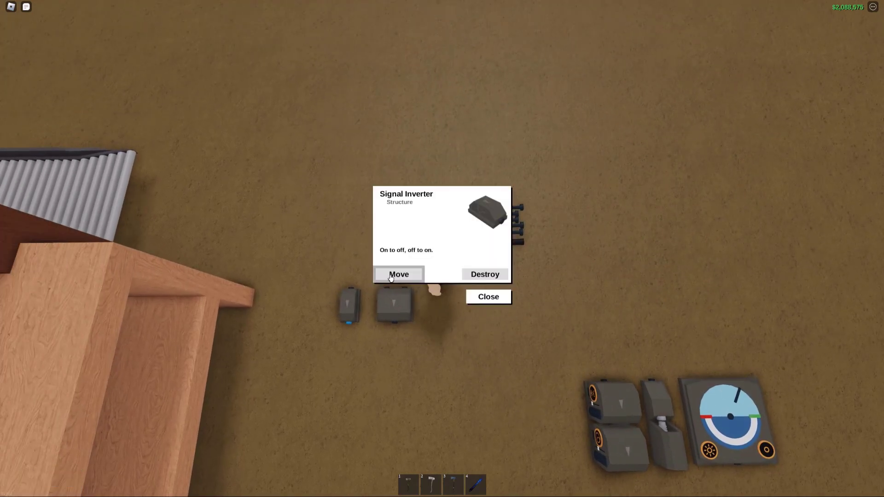
click(399, 274)
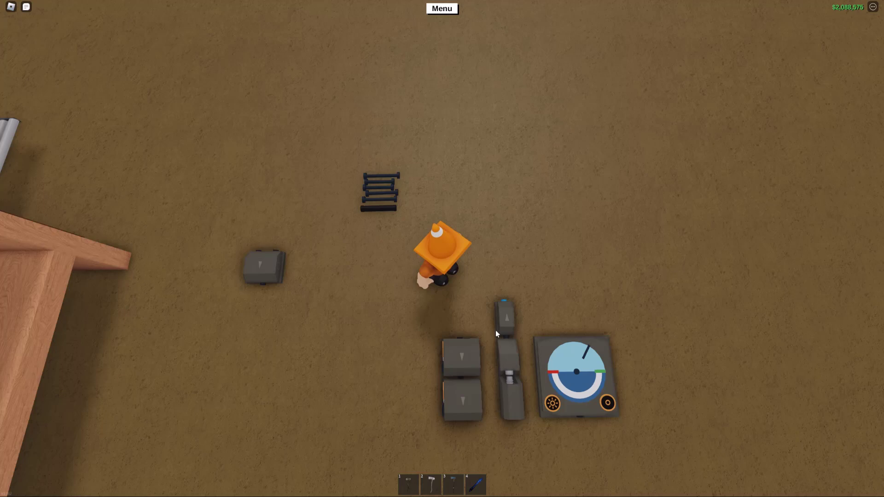
click(456, 377)
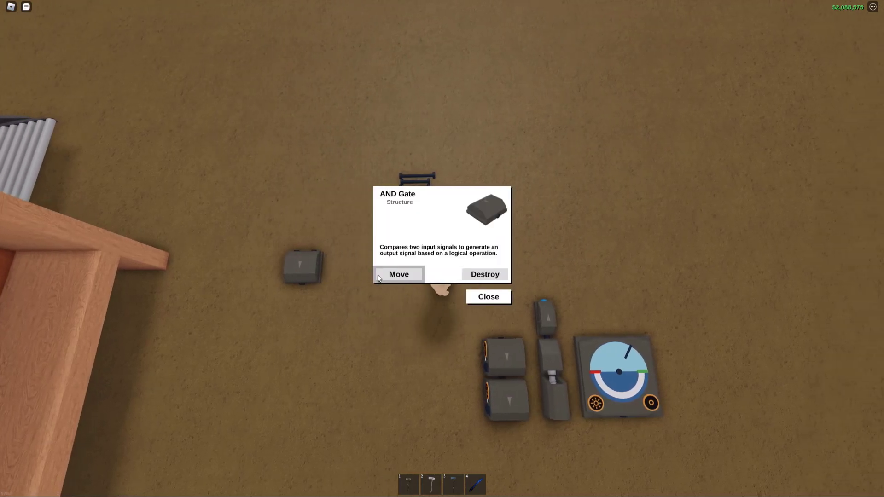
click(399, 274)
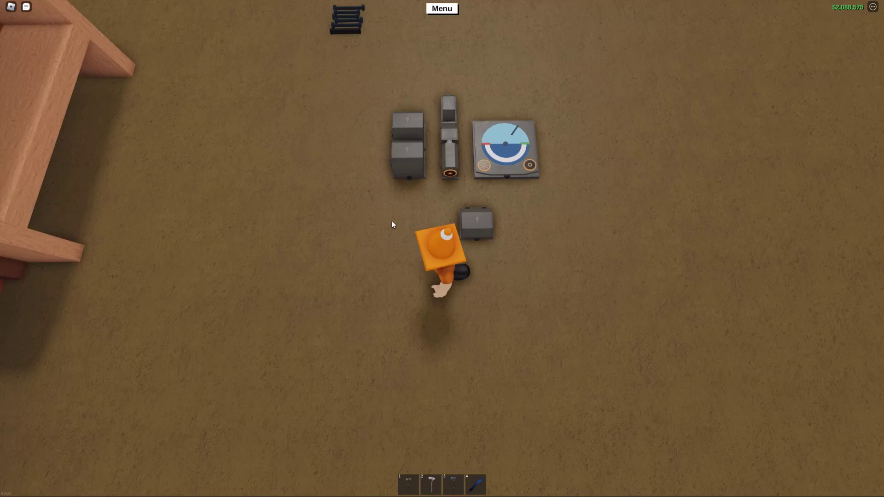
Step: Re-route the orange neon wire to link the grouped boxes, clock switch and laser
click(441, 245)
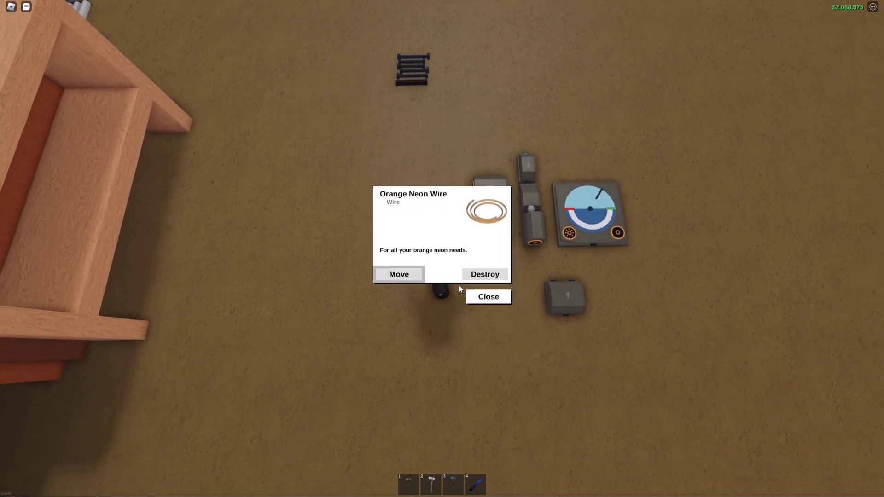
click(399, 274)
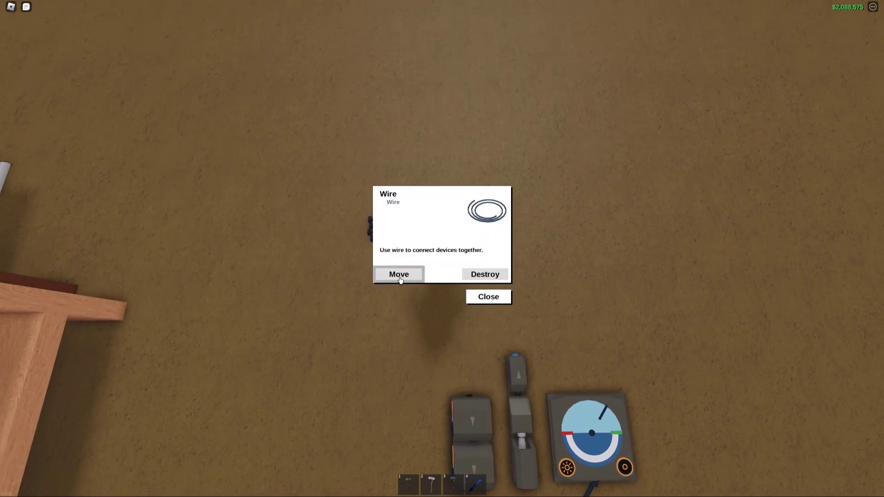
click(398, 275)
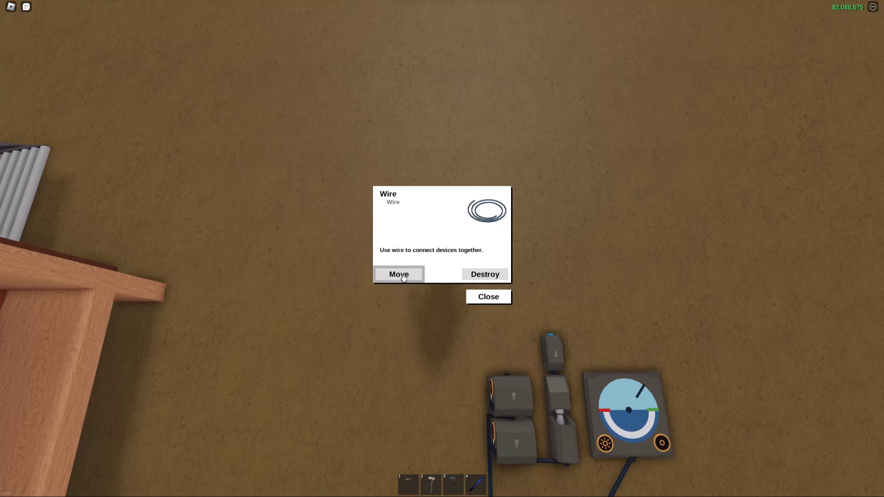
click(398, 274)
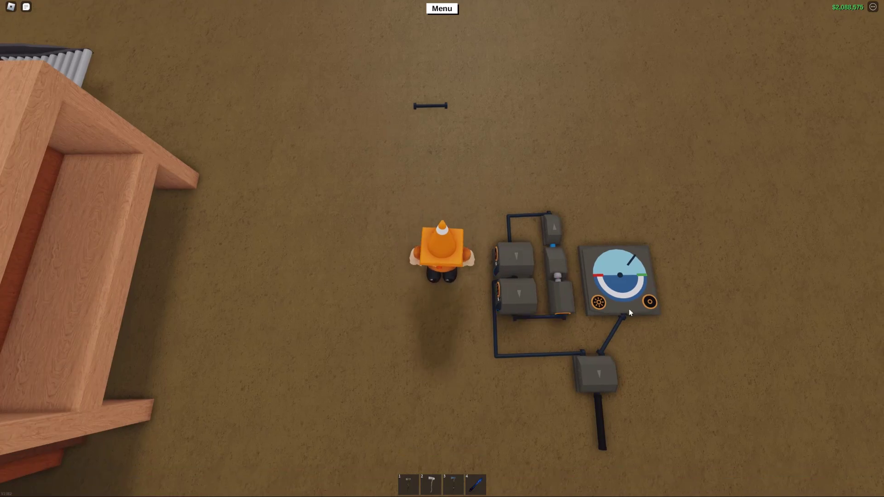
mouse_move(427, 287)
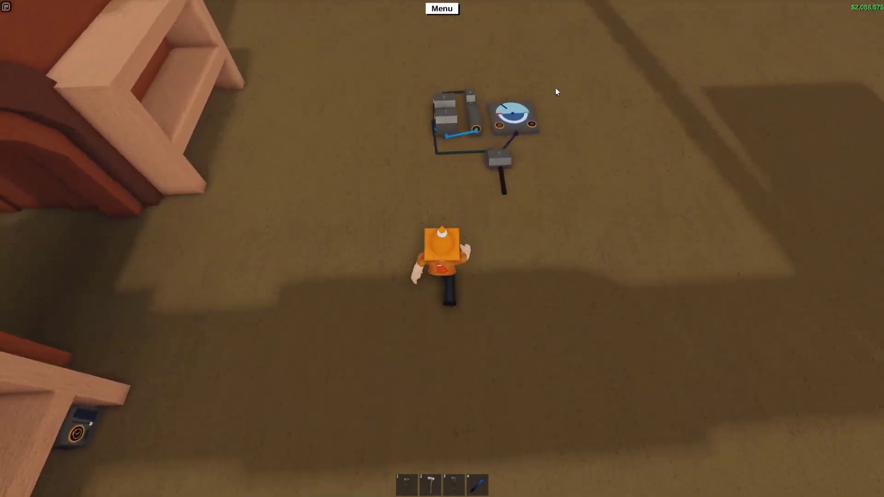
click(441, 9)
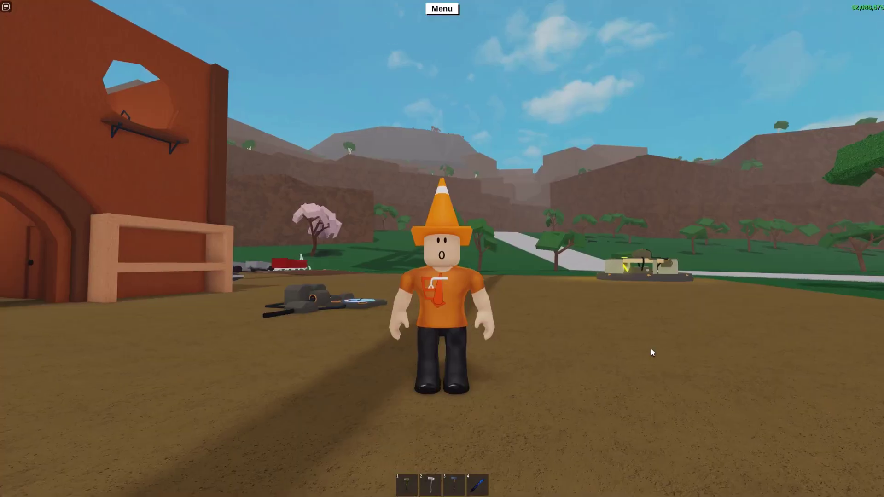
Step: Fly over to the wooden beam in the let's-play base holding the circuit devices
key(w)
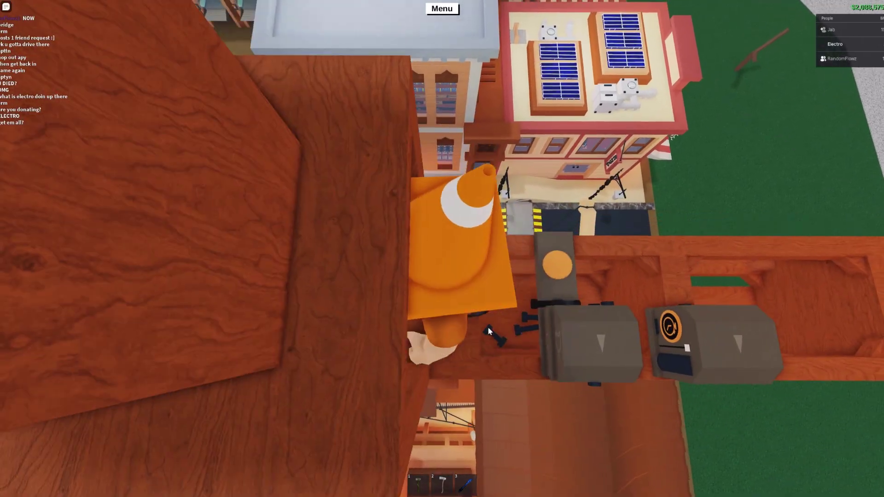
Step: Inspect the beam's wire and signal inverter details before the signal delay
click(457, 271)
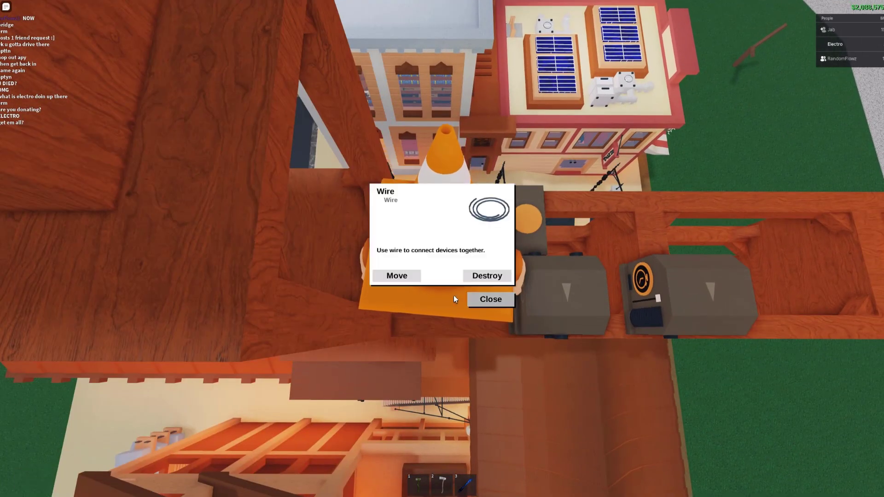
click(396, 275)
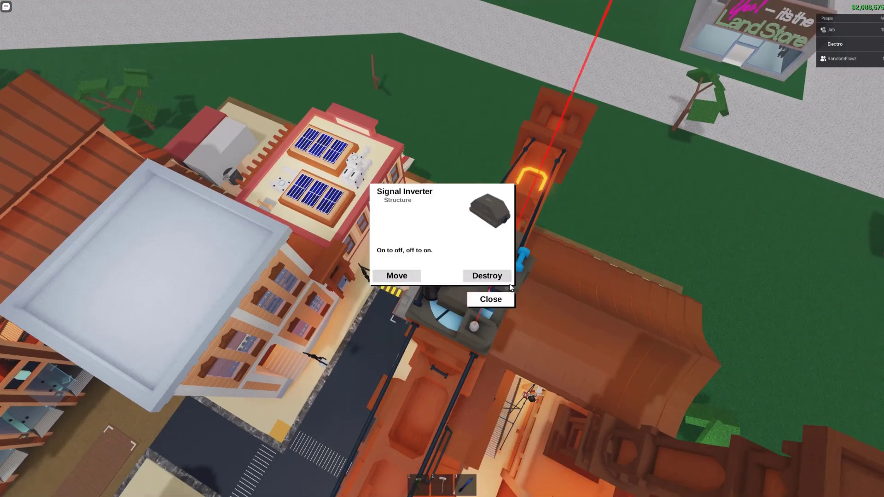
click(395, 276)
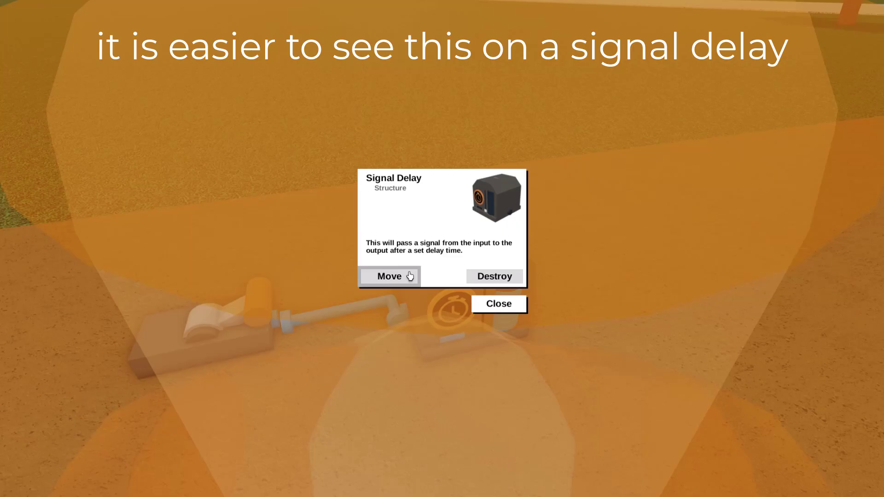
Step: Pick up the signal delay and wait for night to fall over the town
click(497, 303)
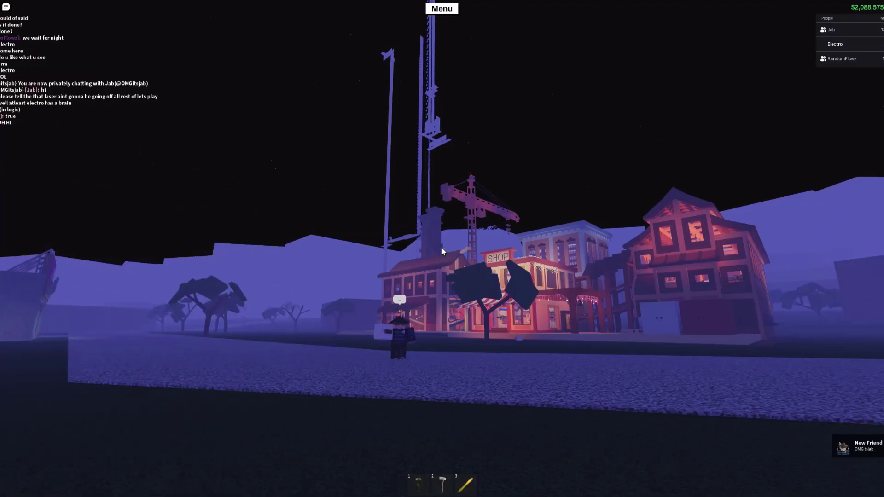
mouse_move(442, 252)
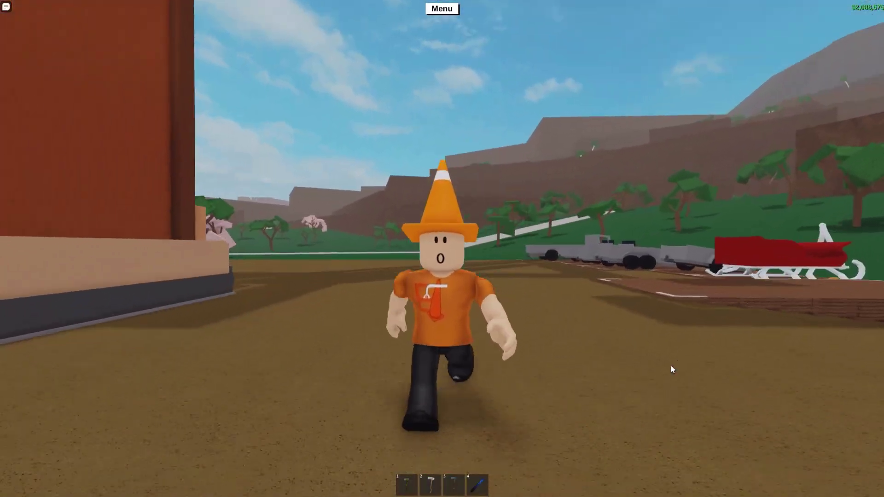
mouse_move(671, 369)
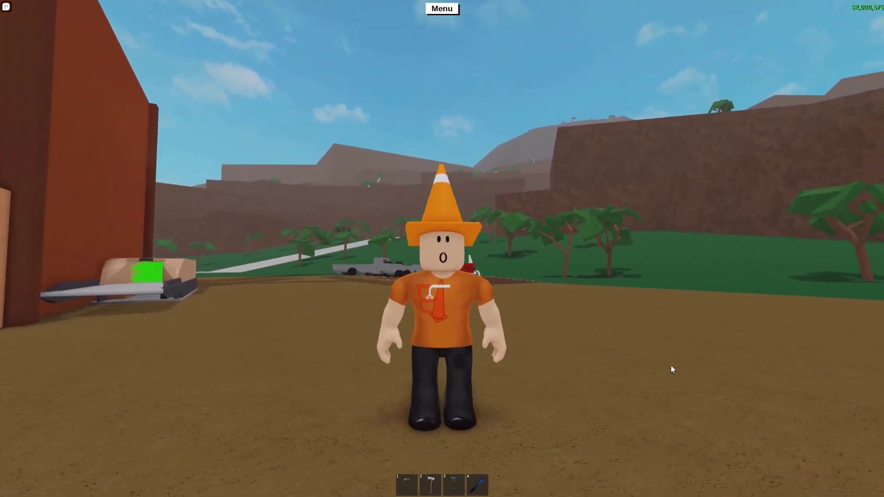
key(w)
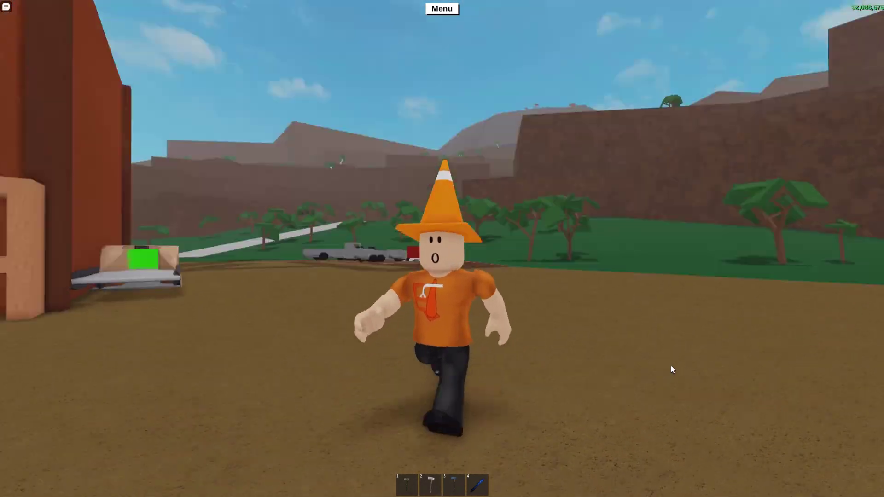